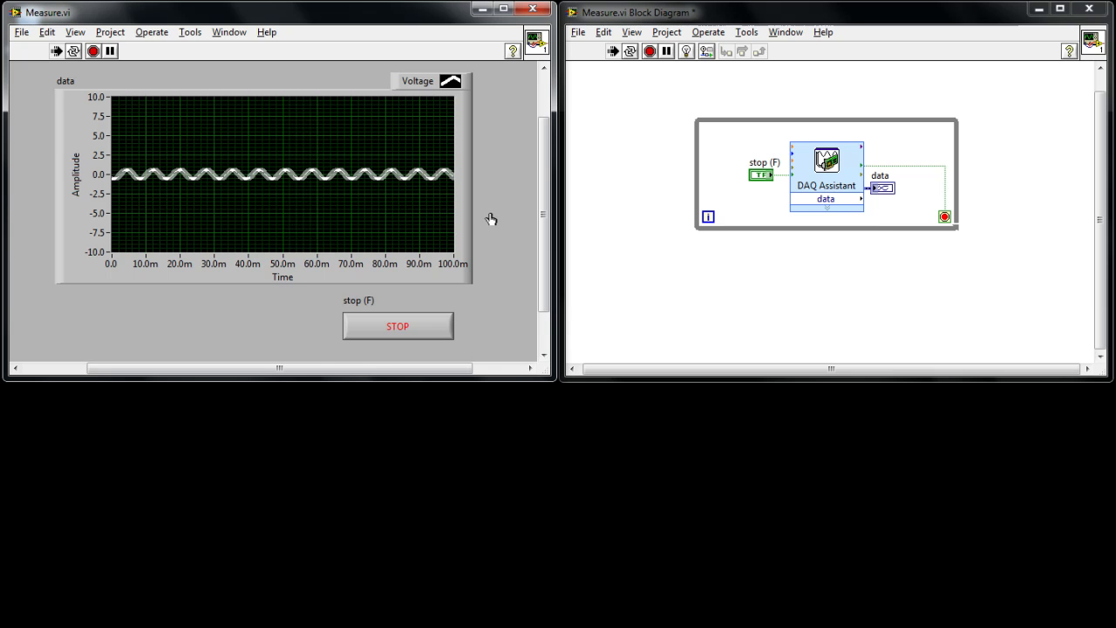
- Stop the running Measure.vi with the Abort button
left_click(20, 33)
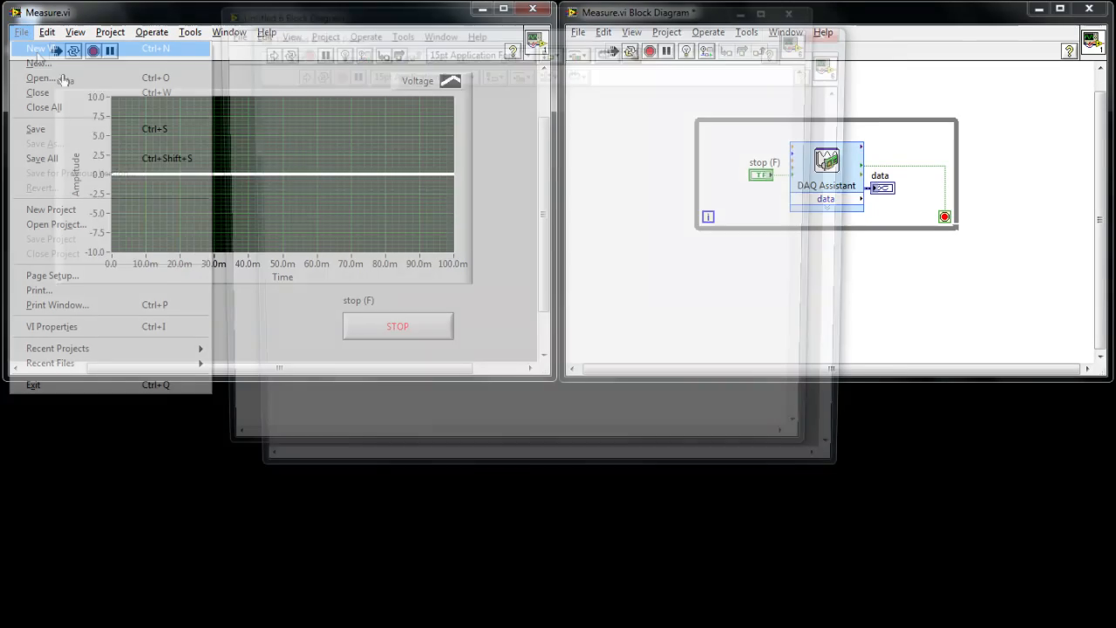
- Create a new blank VI and place a DAQ Assistant, launching the task wizard
left_click(39, 48)
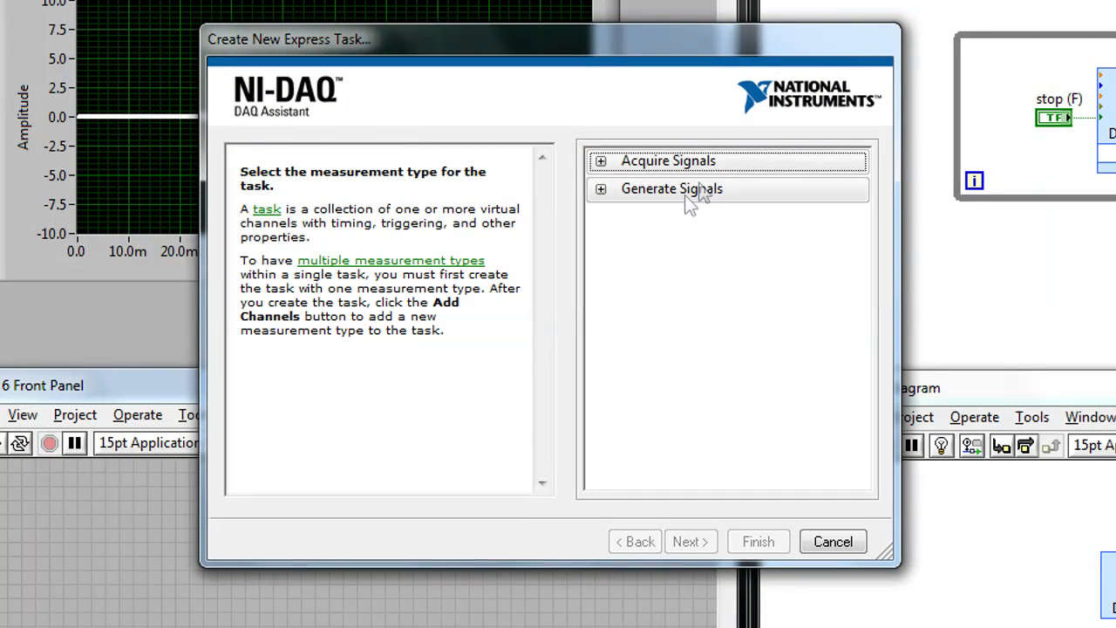
- Create an Analog Output Voltage task on Dev2 channel ao0
left_click(600, 189)
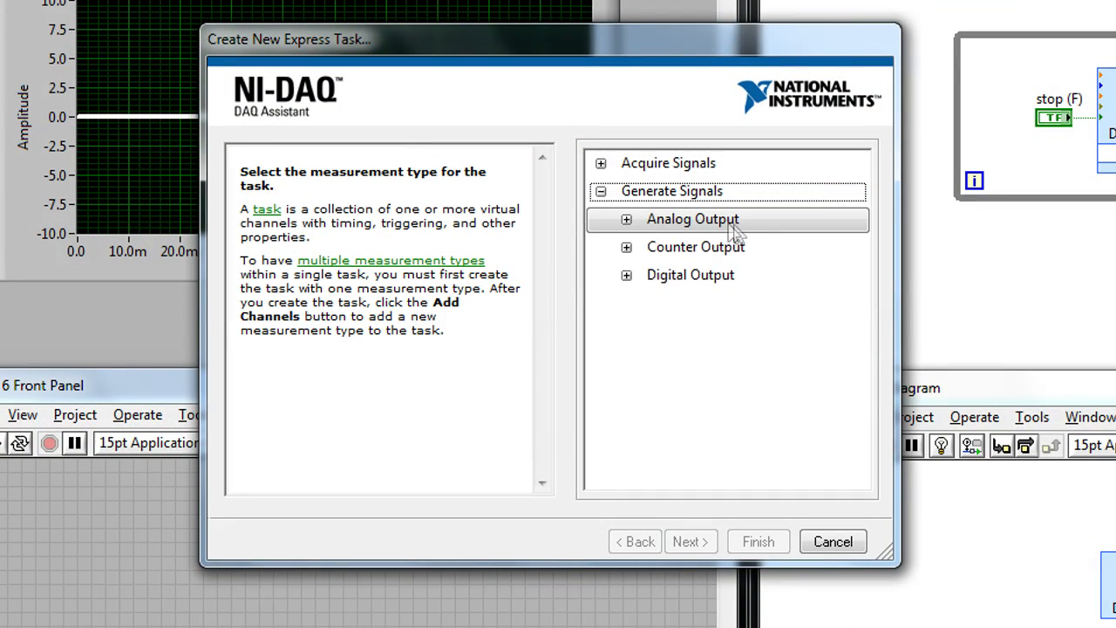
left_click(625, 219)
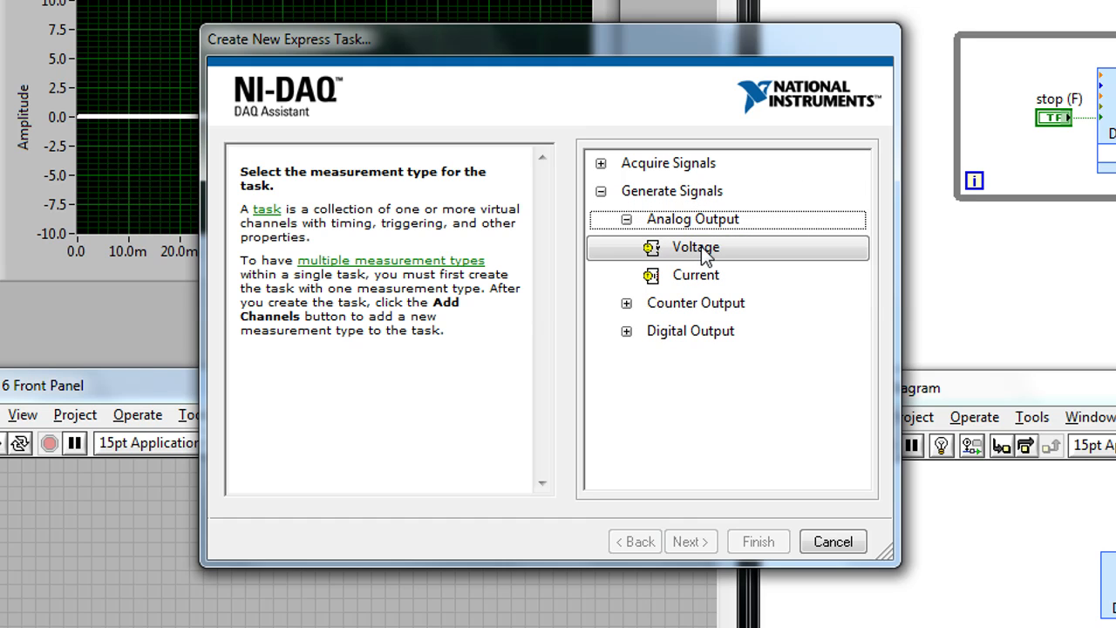
left_click(696, 246)
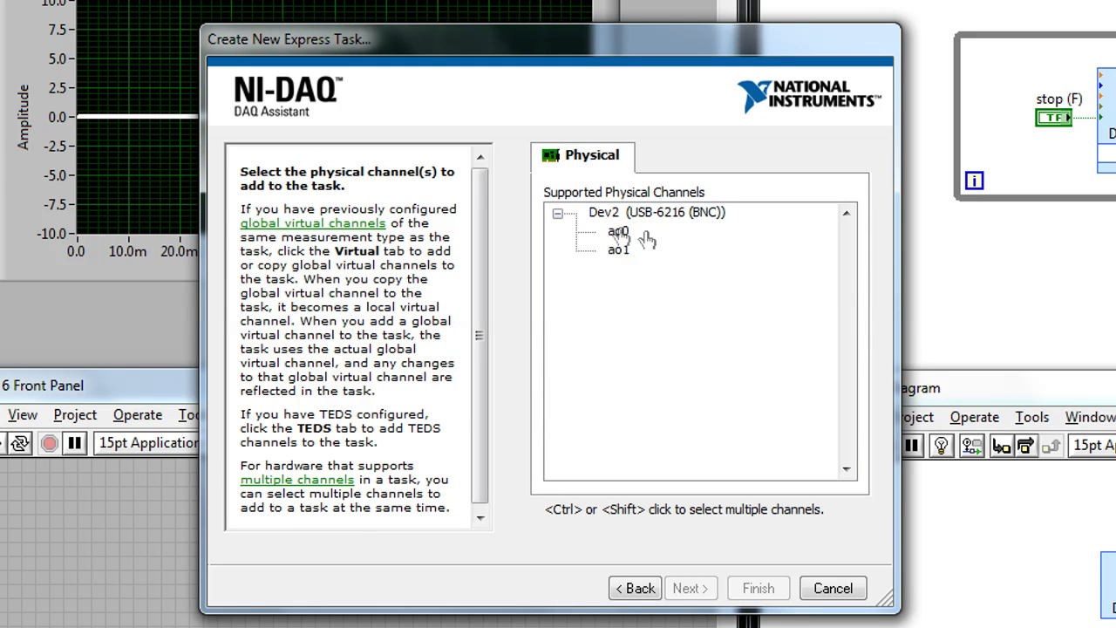
mouse_move(619, 244)
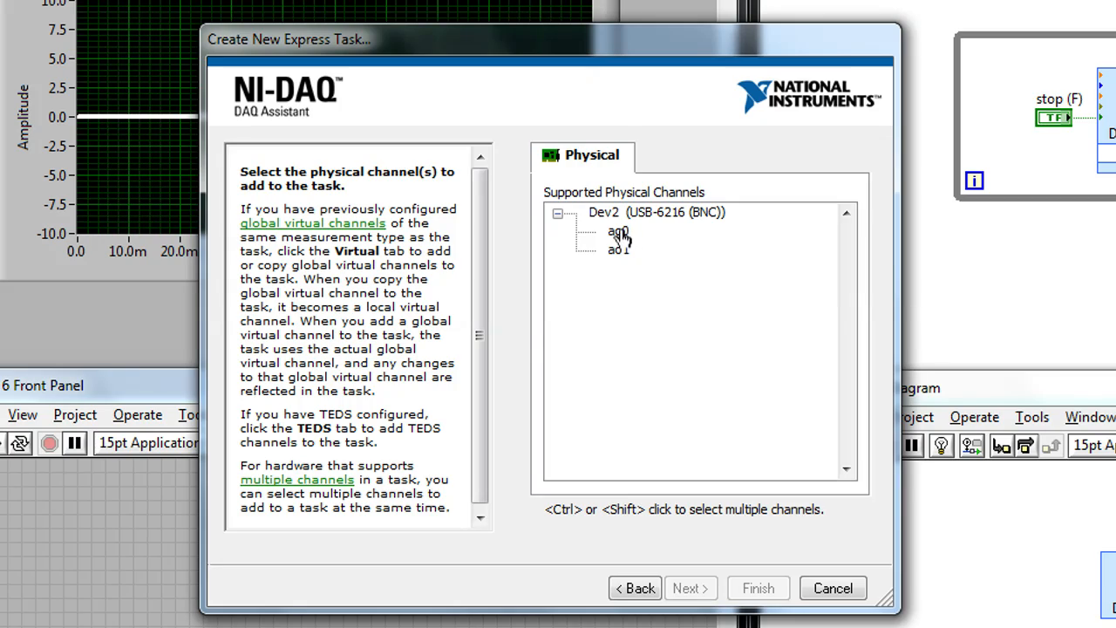
left_click(617, 231)
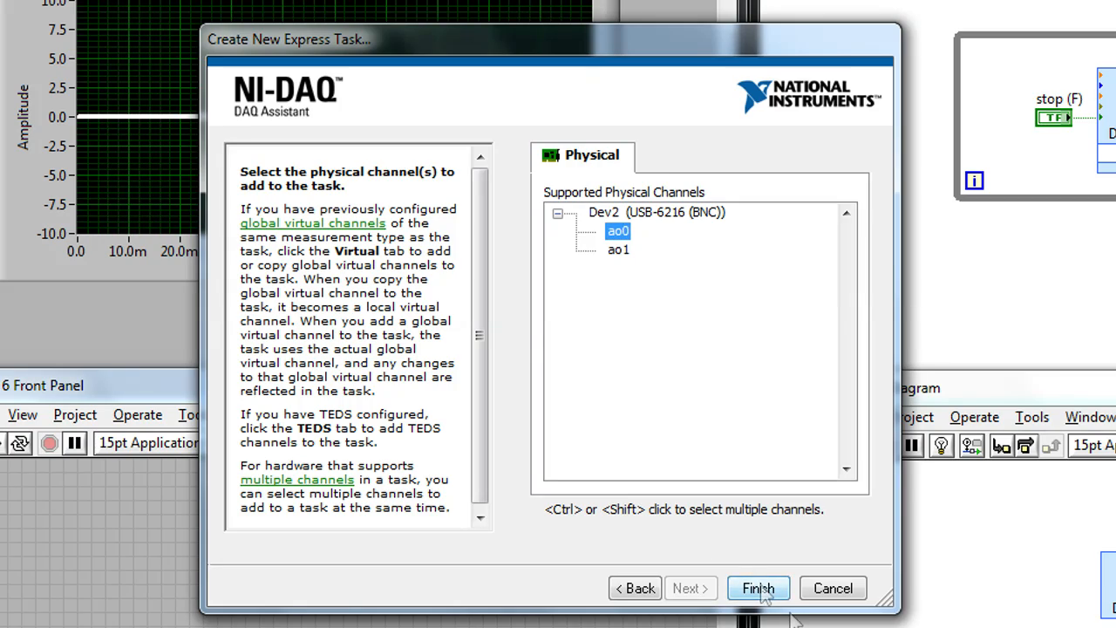
left_click(757, 588)
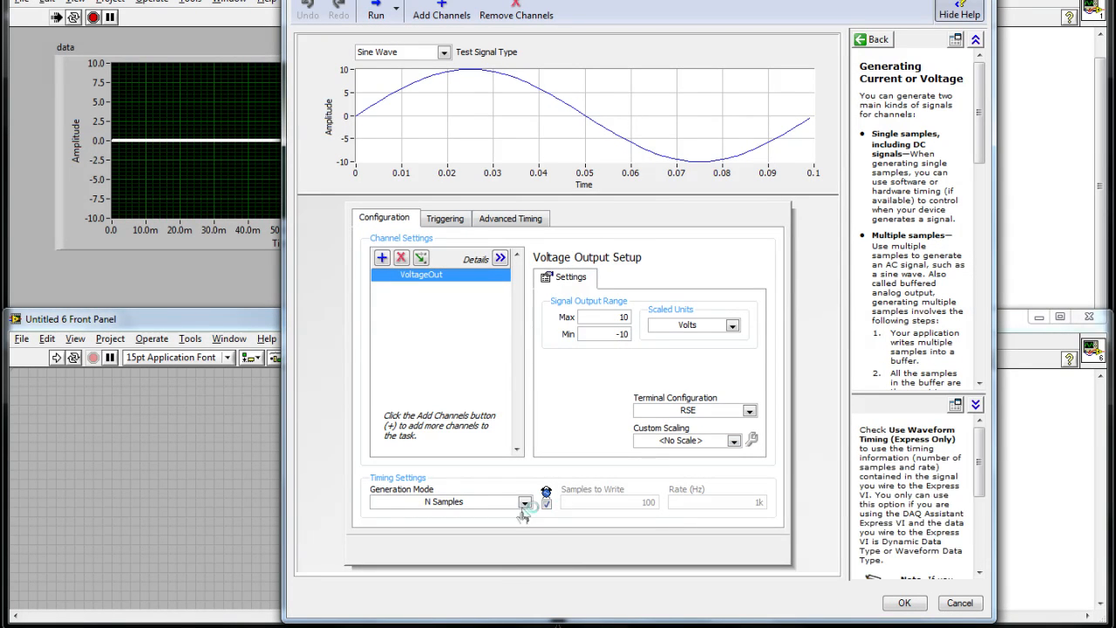
- Set Generation Mode to 1 Sample (On Demand) and accept the DAQ task
left_click(524, 502)
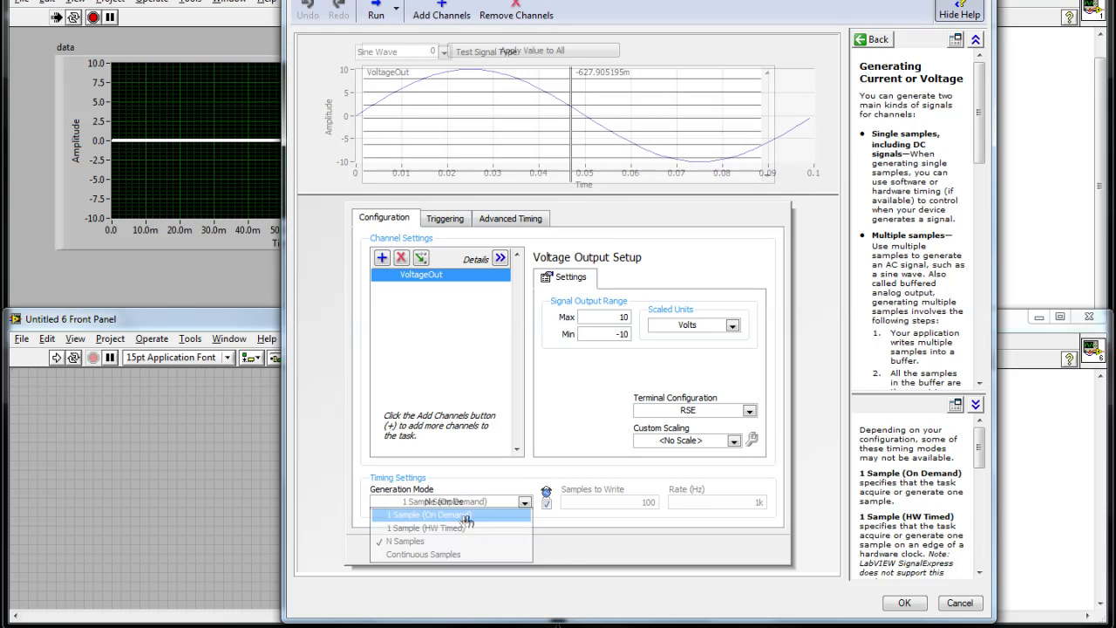
left_click(425, 514)
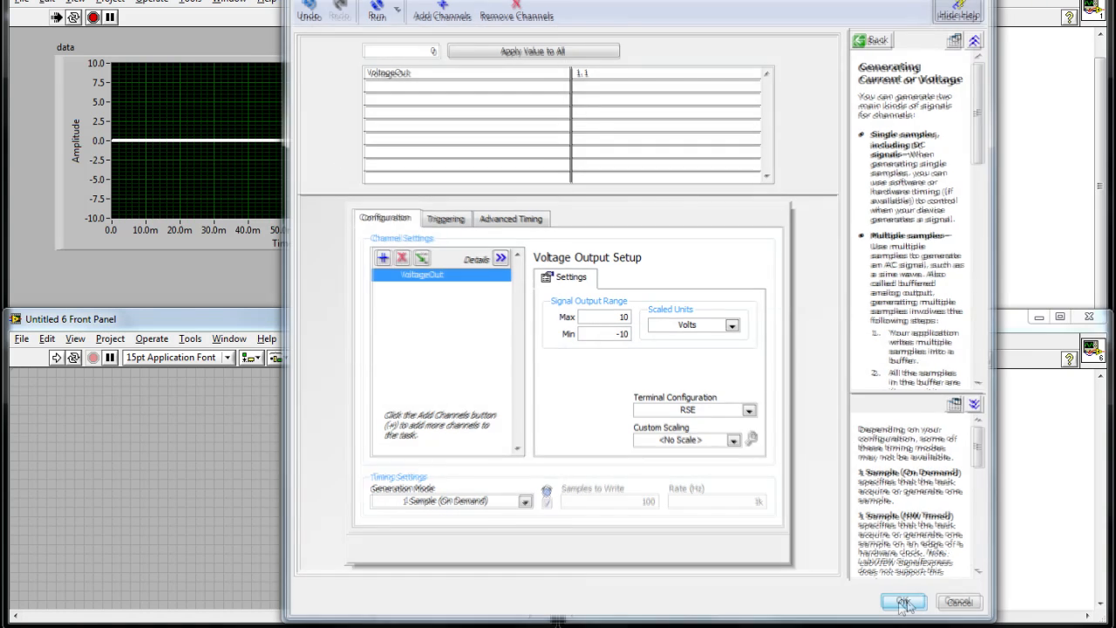
left_click(903, 602)
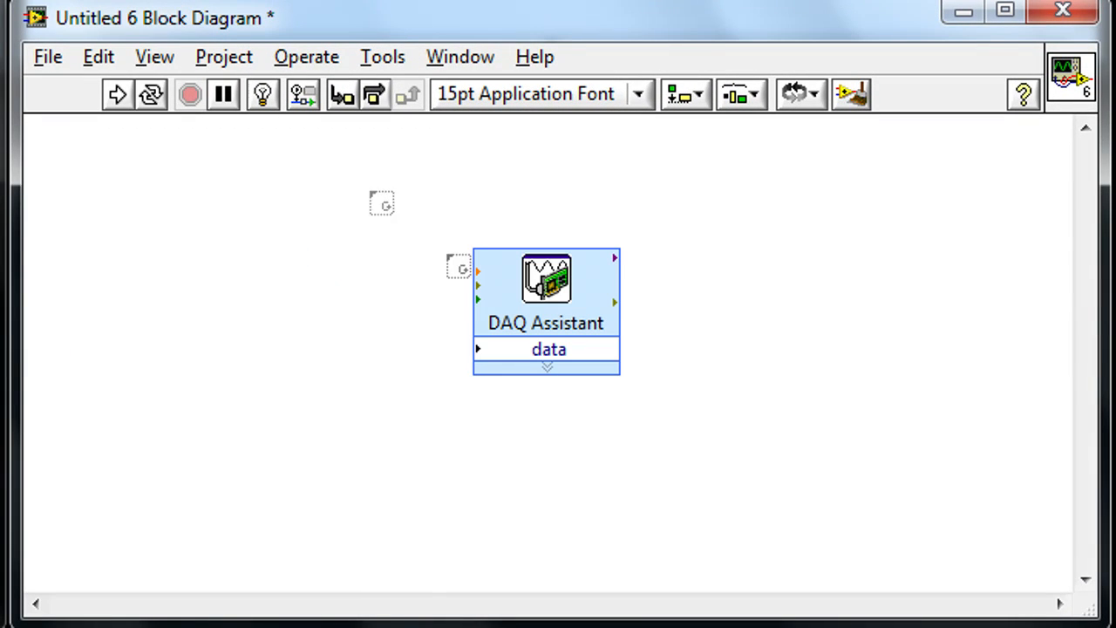
- Enclose the DAQ Assistant in a While Loop, reposition STOP, and add a Slide control inside
left_click_drag(382, 203, 728, 464)
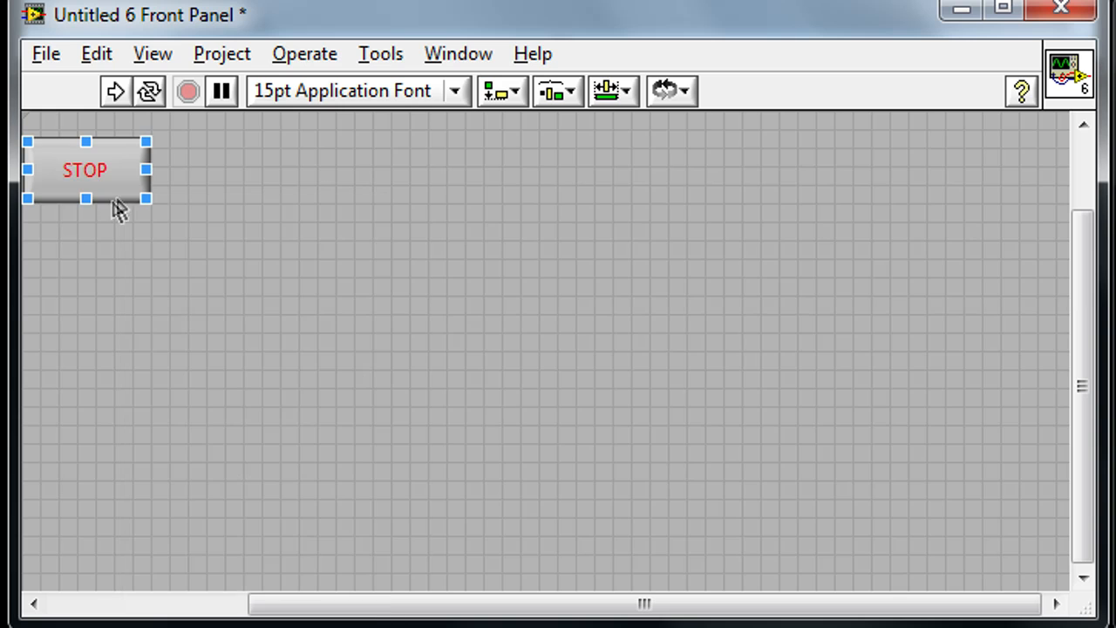
left_click_drag(85, 170, 859, 494)
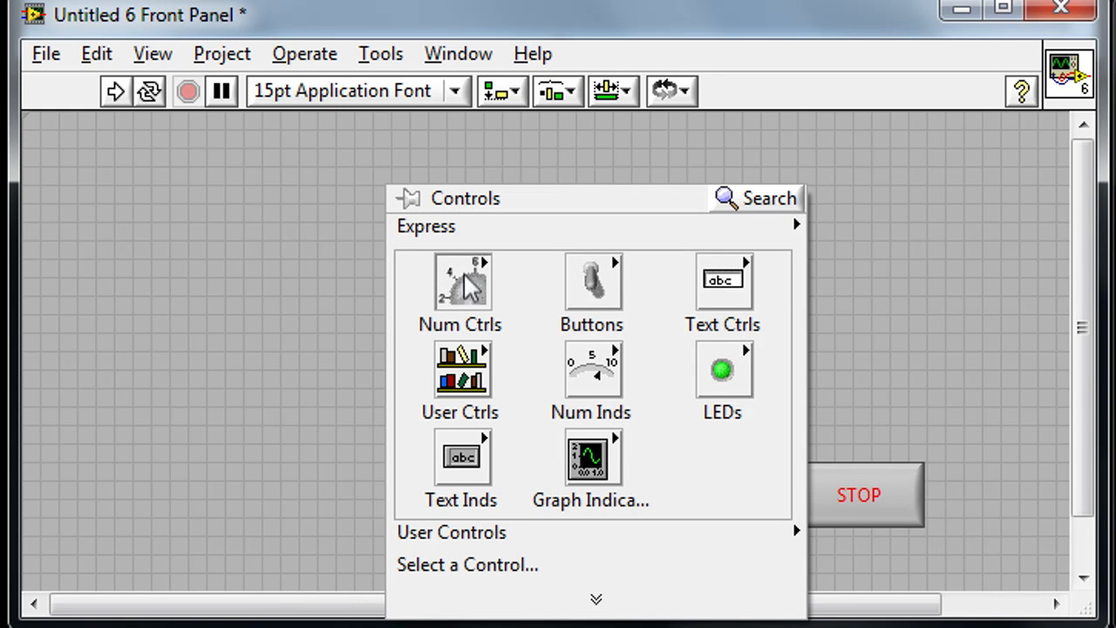
left_click(460, 281)
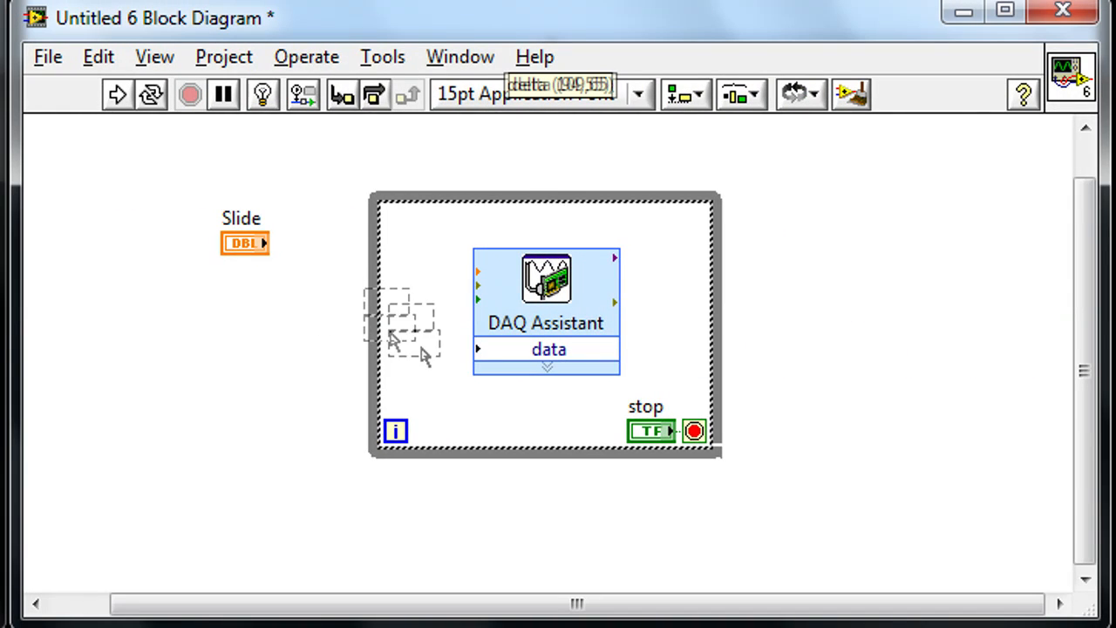
left_click_drag(244, 242, 427, 347)
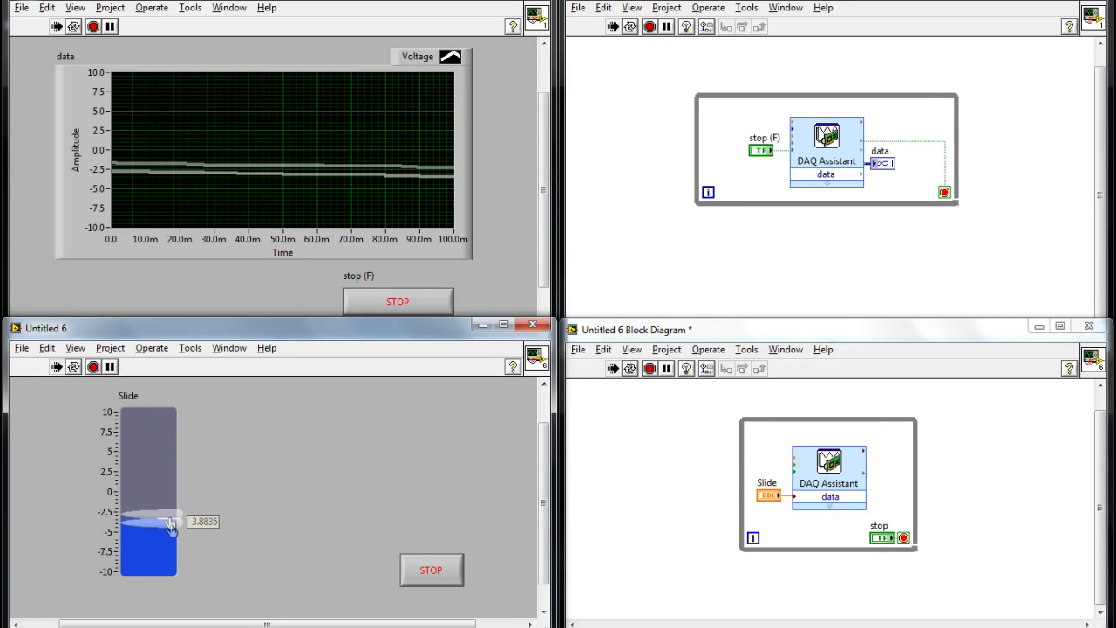
- Drag the slide down to about -3.9, then about -4.17, watching Measure.vi
left_click_drag(170, 521, 176, 530)
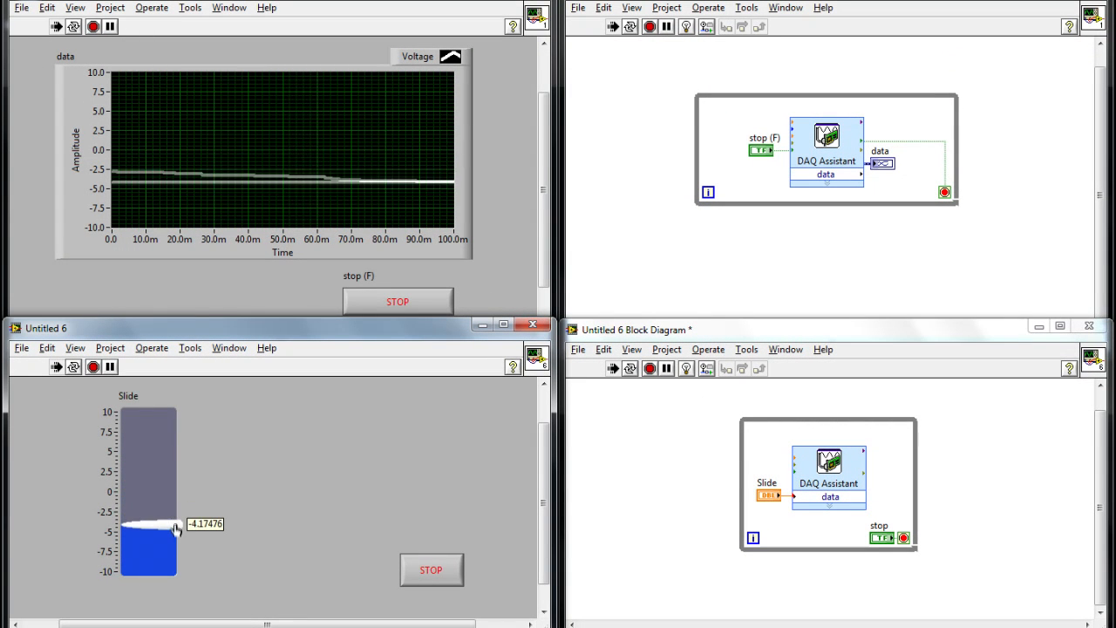
left_click_drag(175, 523, 166, 475)
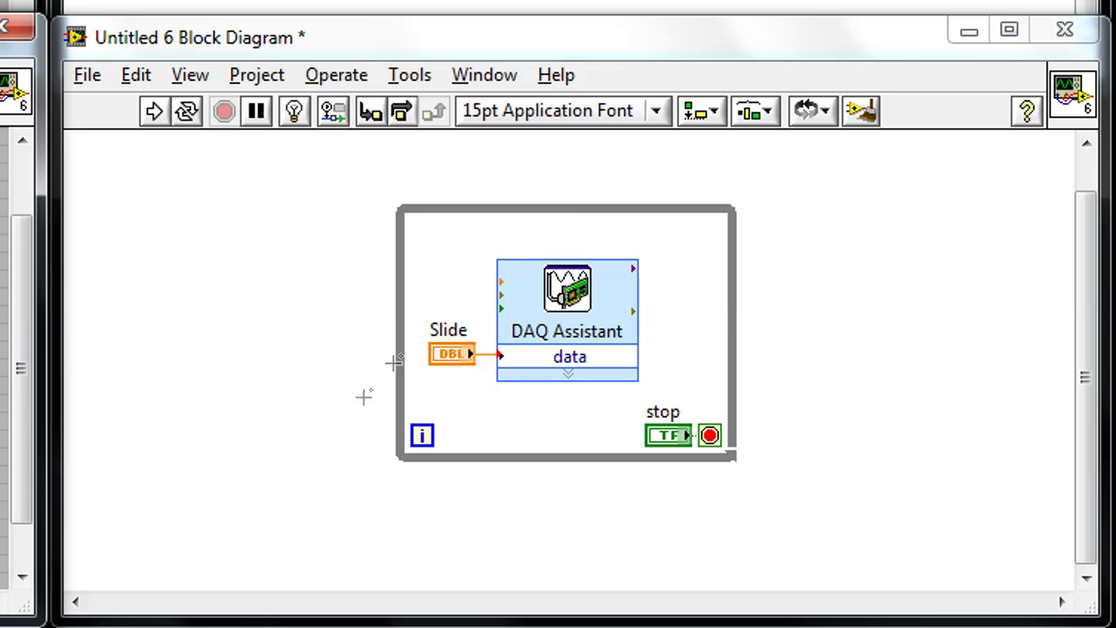
- Remove the Slide terminal and place a Simulate Signal express VI
left_click_drag(396, 337, 165, 338)
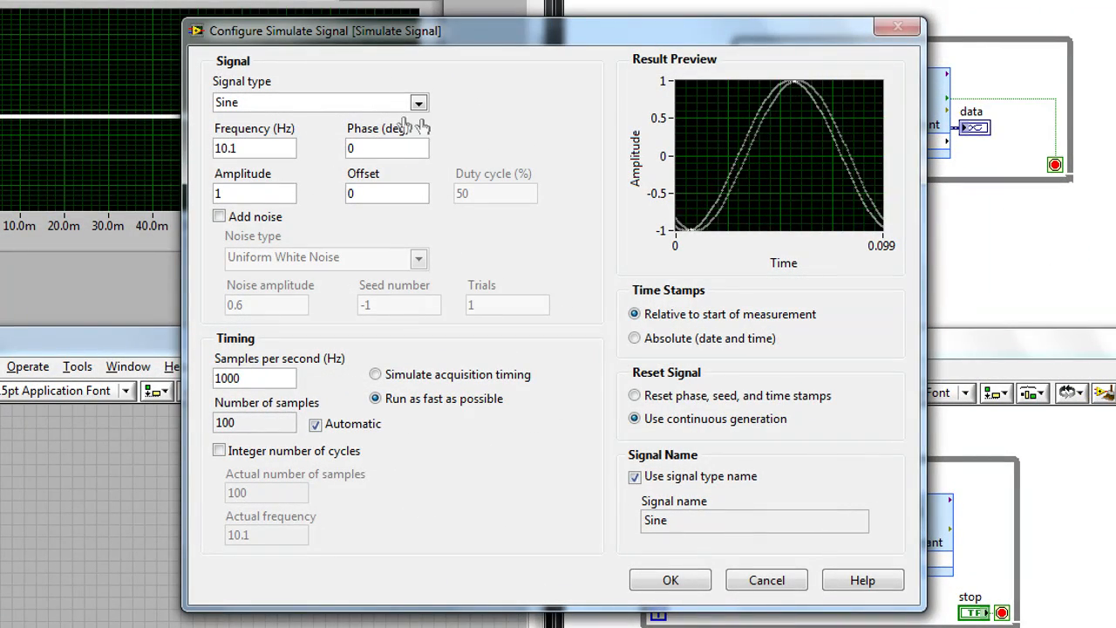
- Configure Simulate Signal as a Triangle wave, frequency 100, amplitude 5
left_click(419, 102)
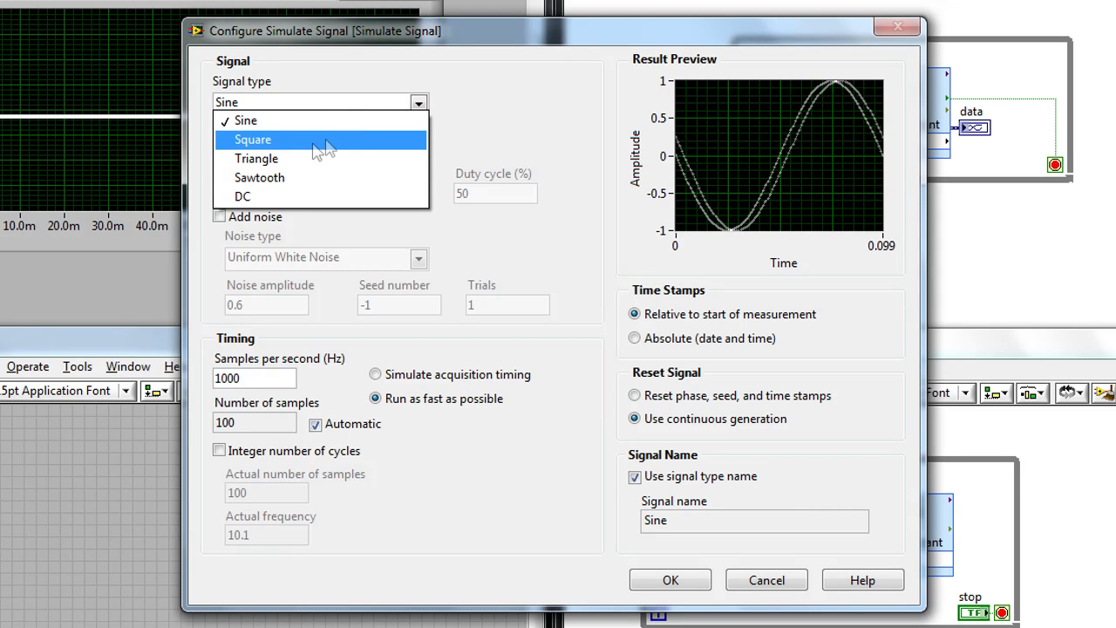
left_click(256, 157)
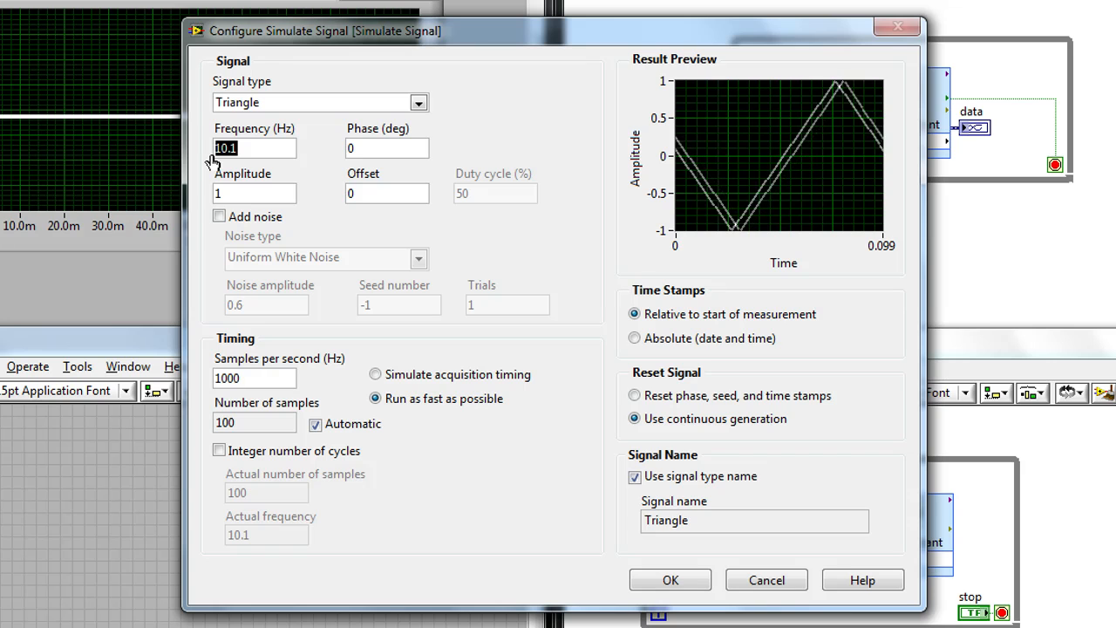
type("100")
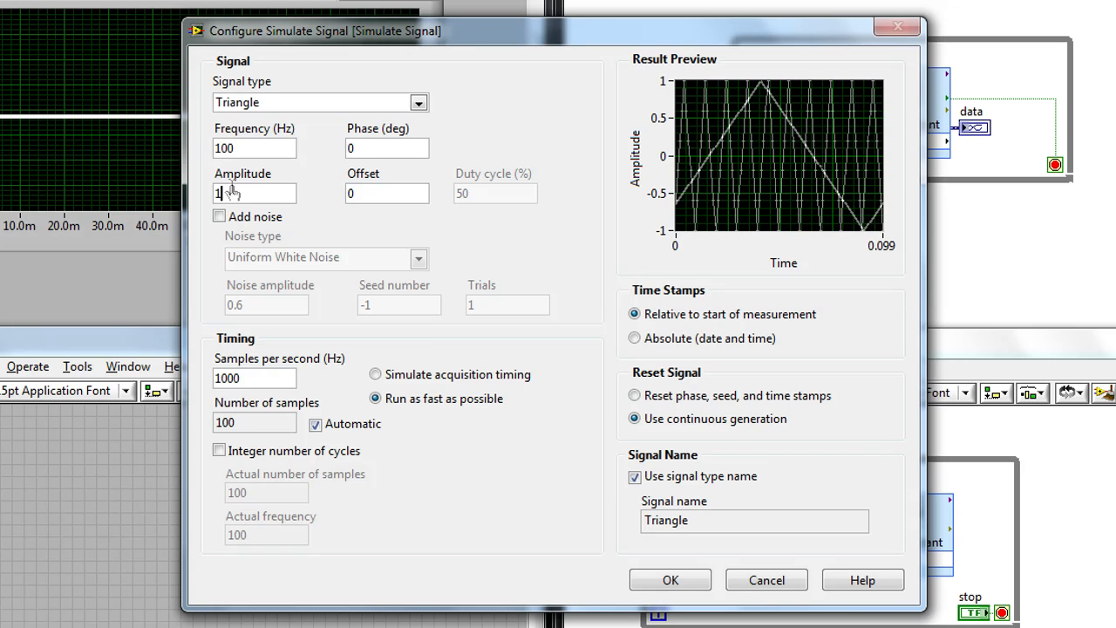
type("5")
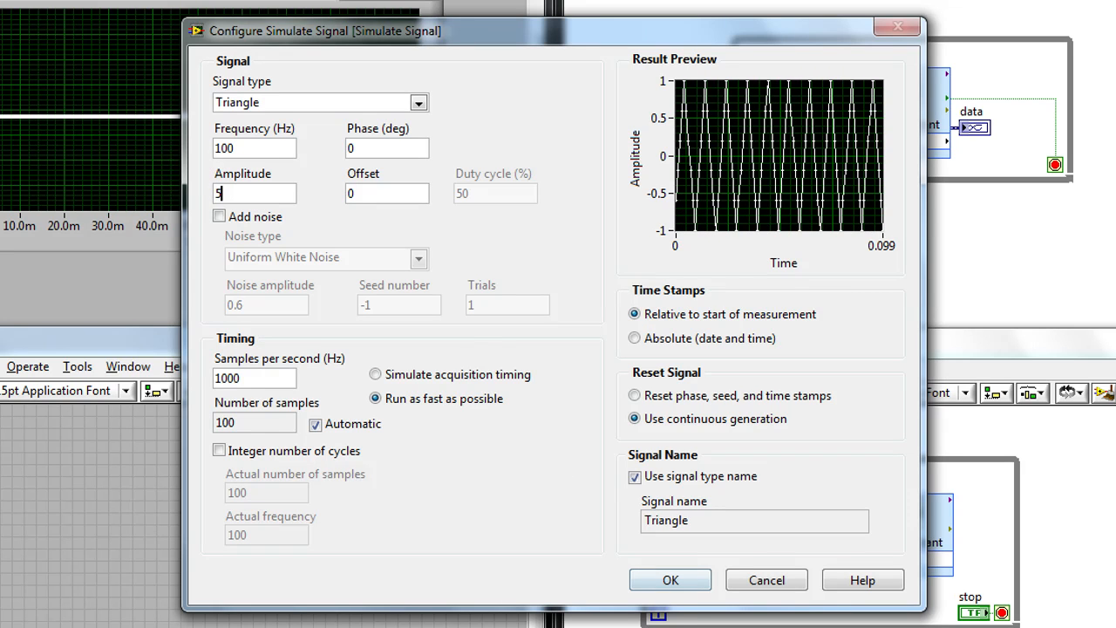
left_click(670, 580)
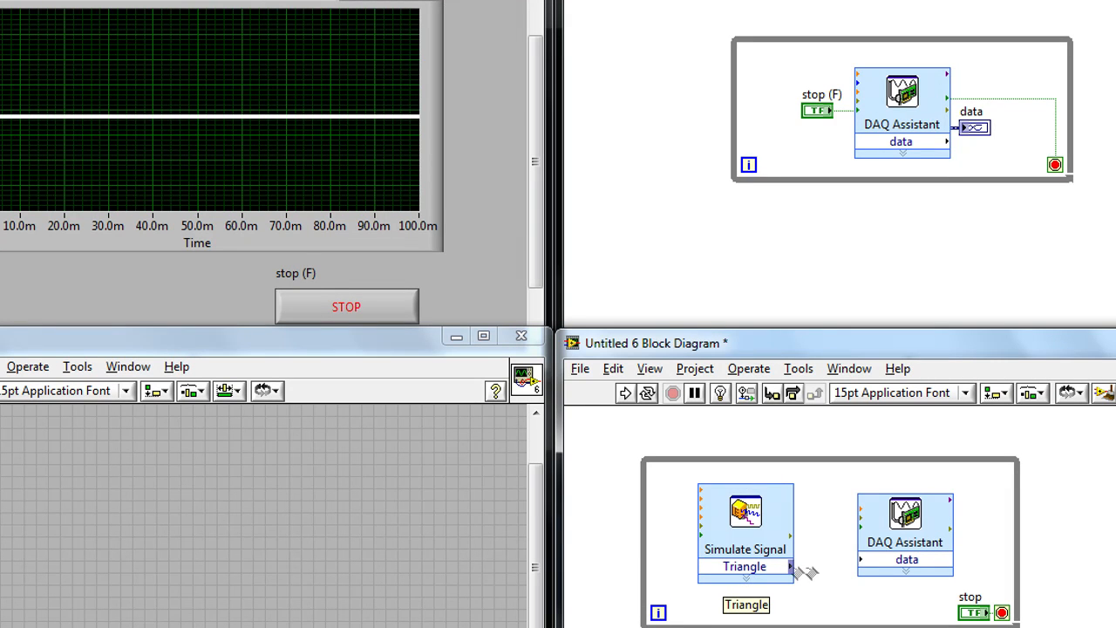
- Wire the Triangle output to the DAQ Assistant data input and reopen its settings
left_click_drag(792, 567, 858, 567)
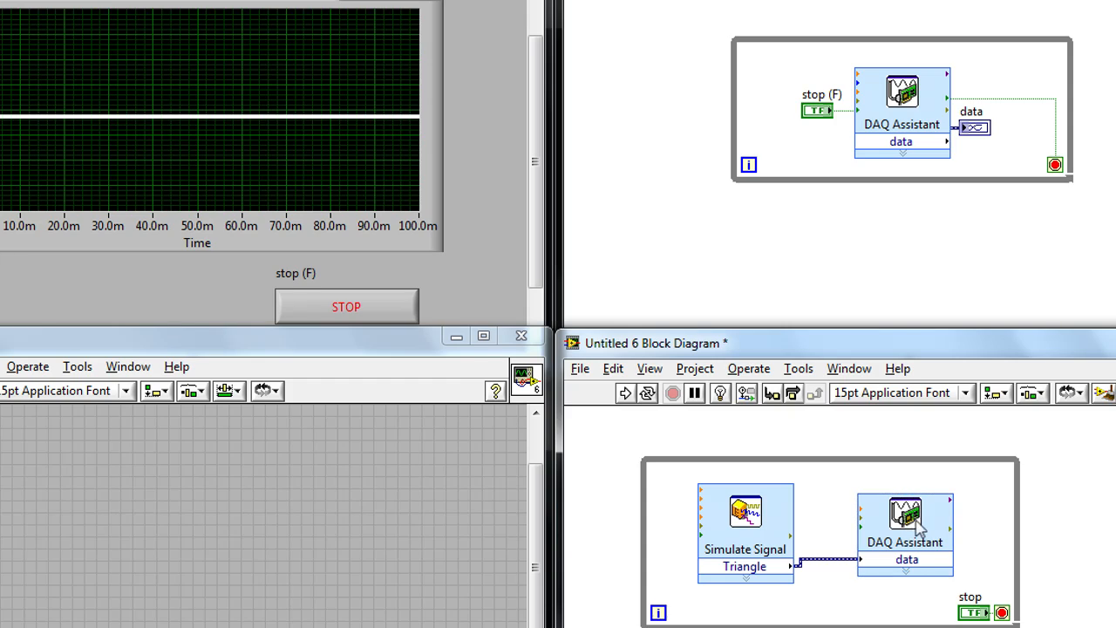
double_click(904, 519)
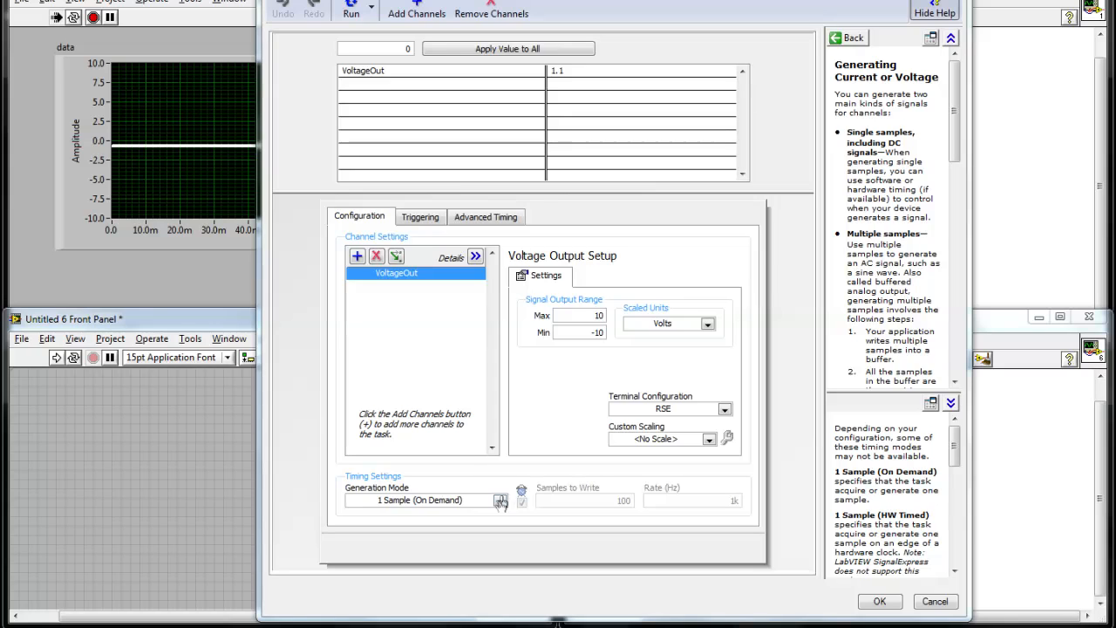
- Set Generation Mode to Continuous Samples and apply the DAQ task
left_click(500, 500)
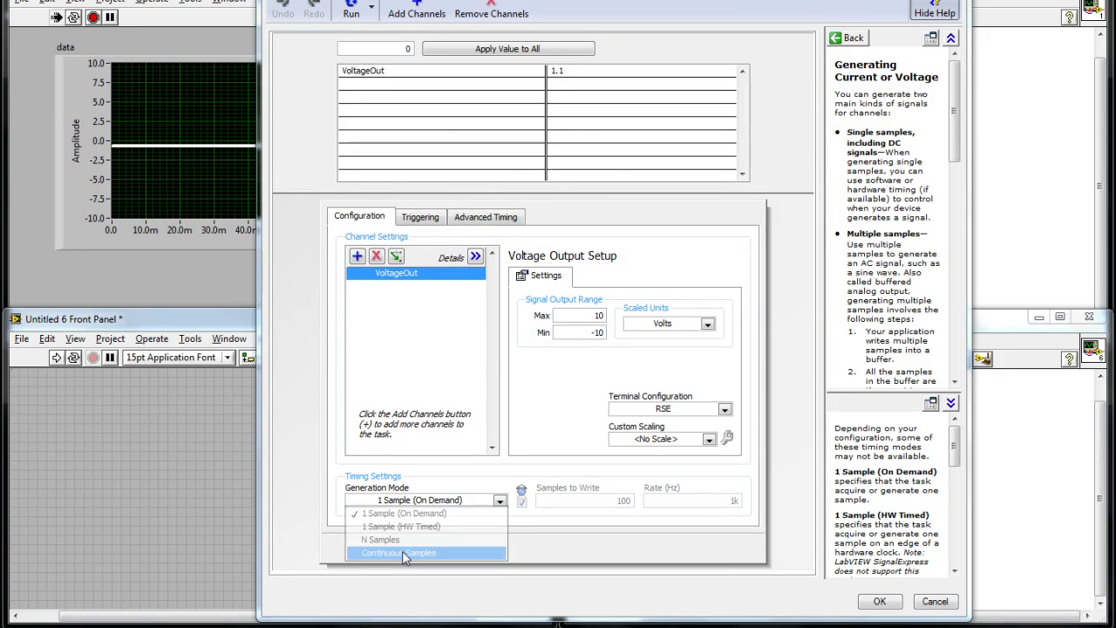
left_click(399, 553)
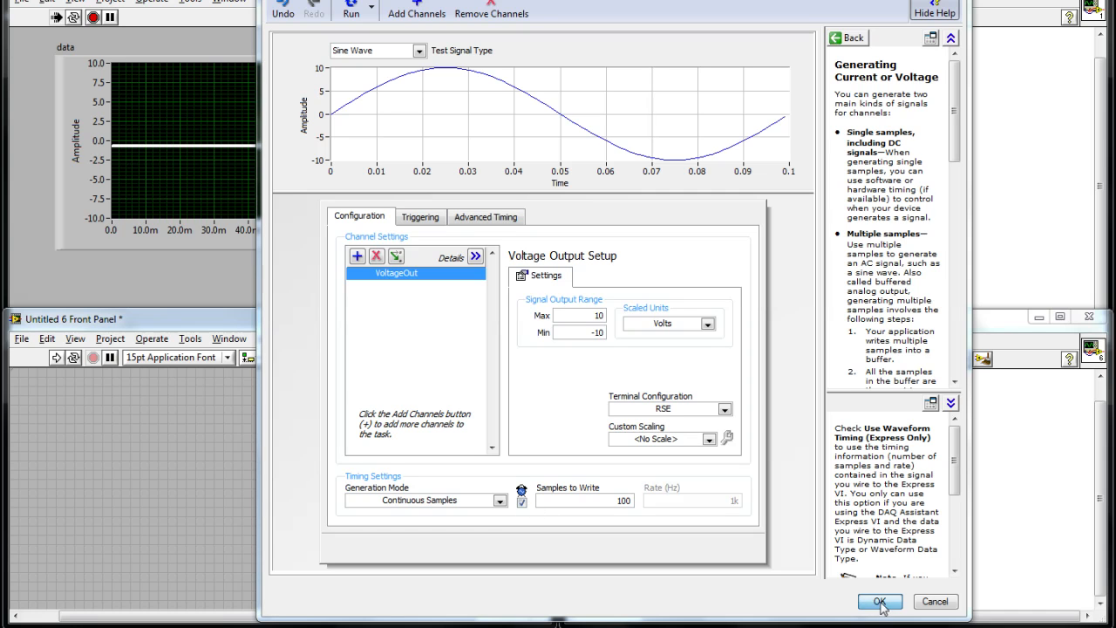
left_click(879, 601)
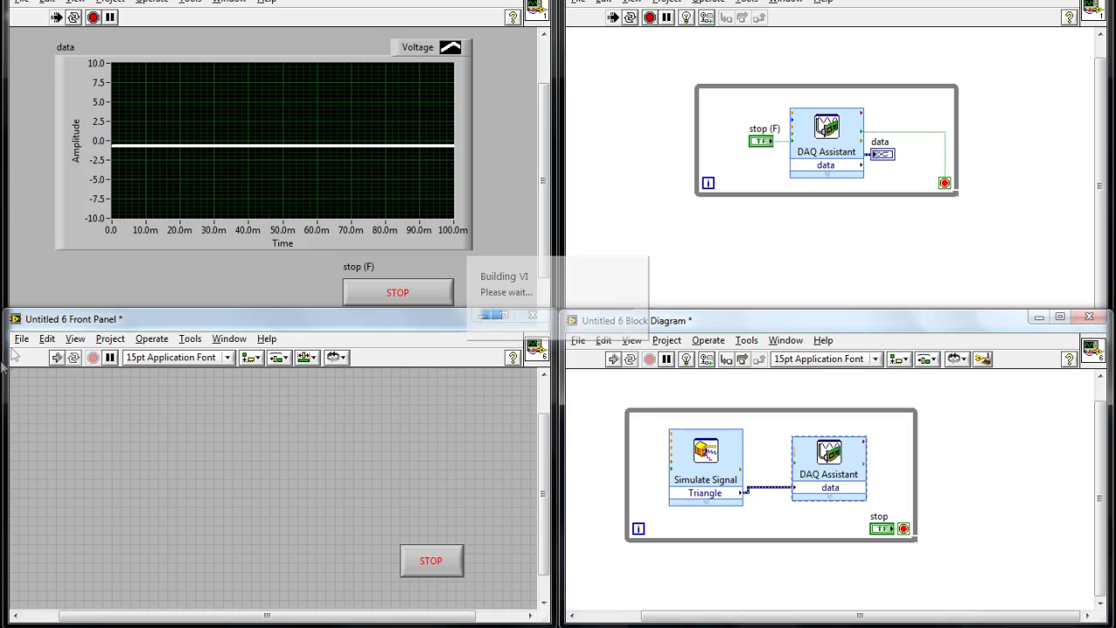